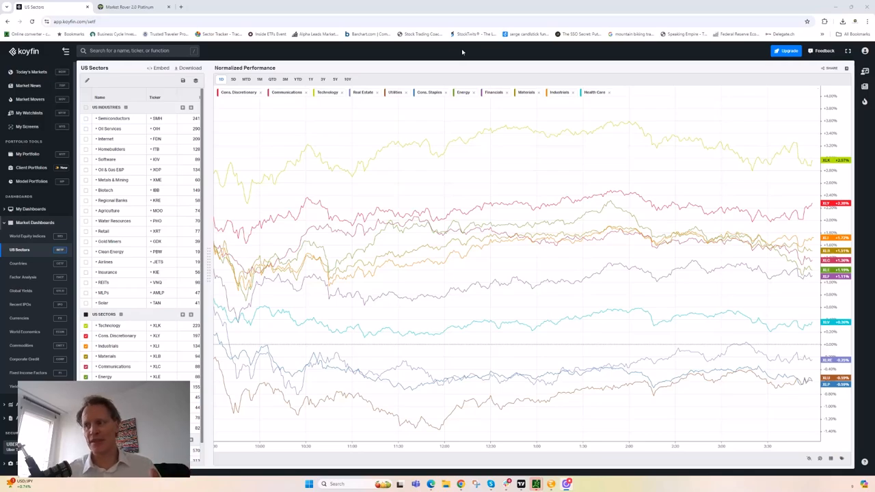
mouse_move(578, 81)
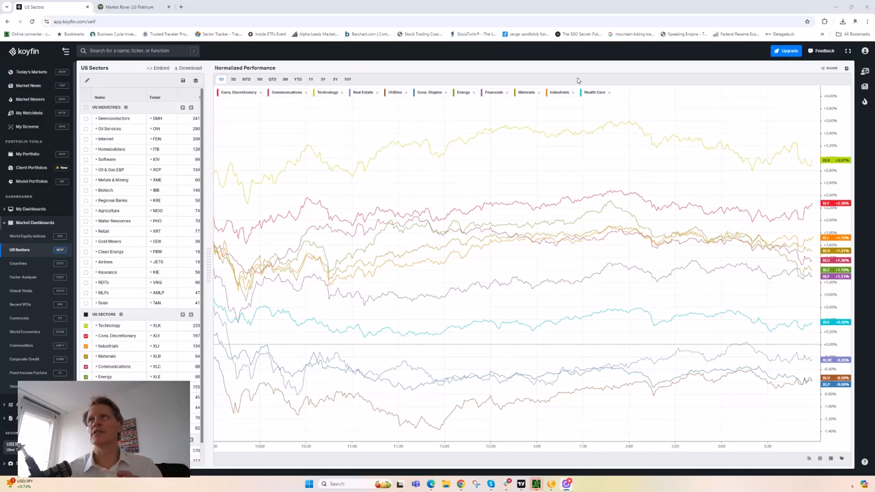
mouse_move(733, 77)
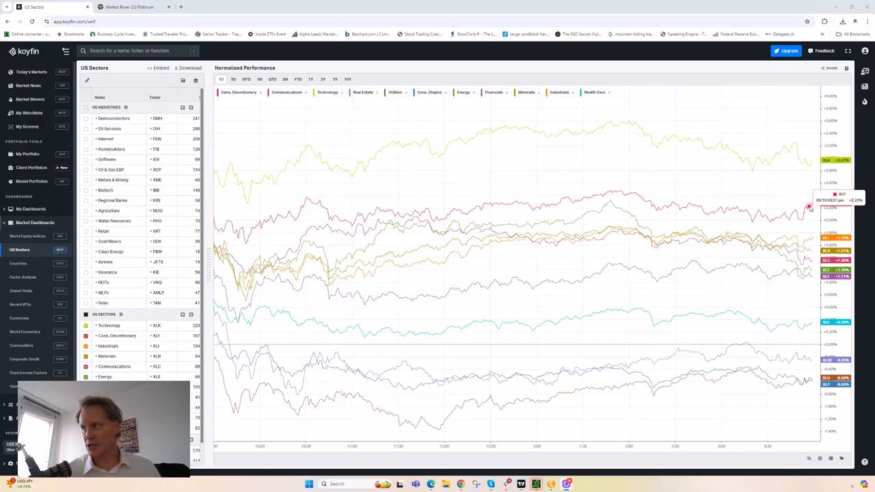
mouse_move(813, 274)
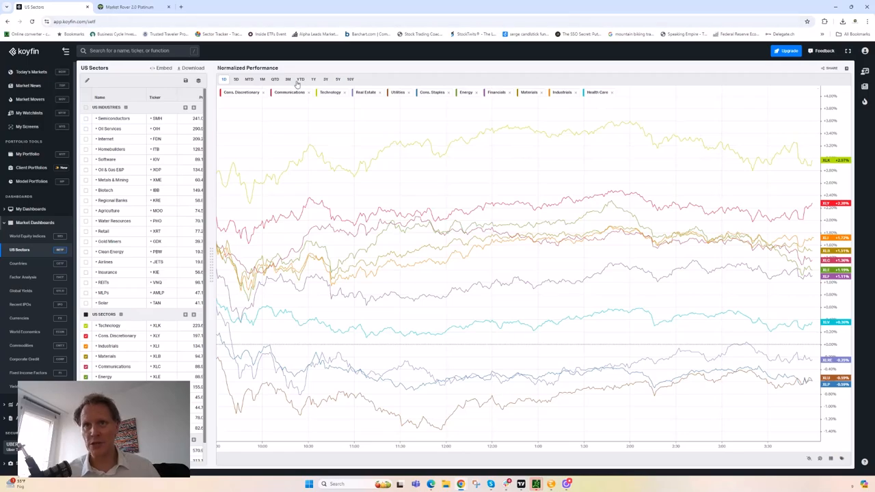
Switch the US Sectors normalized performance chart to the 3M period, then back toward 1D.
left_click(287, 78)
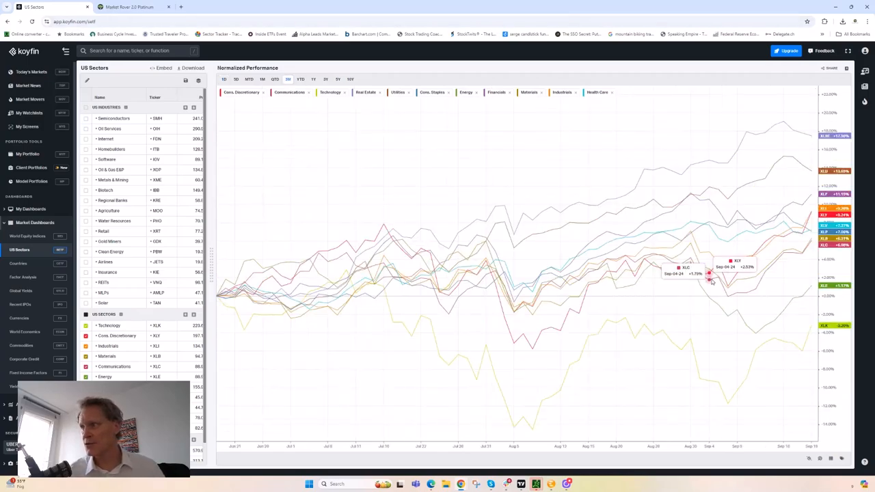
mouse_move(861, 323)
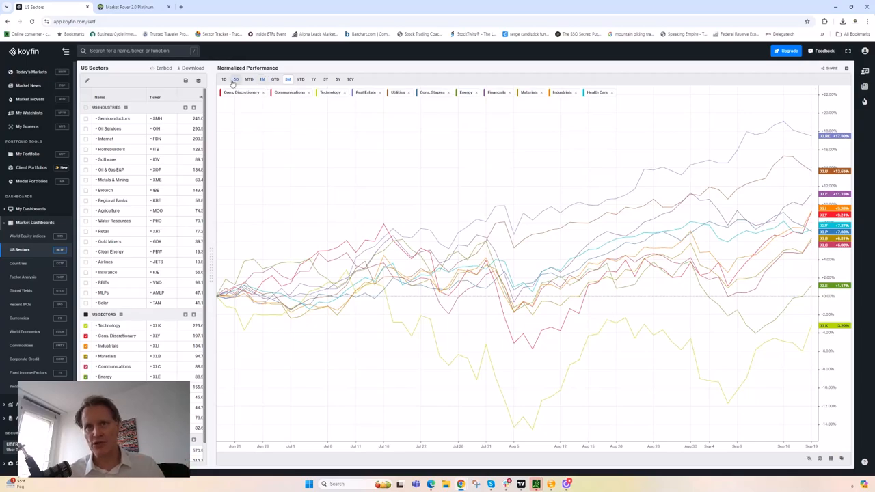
left_click(224, 78)
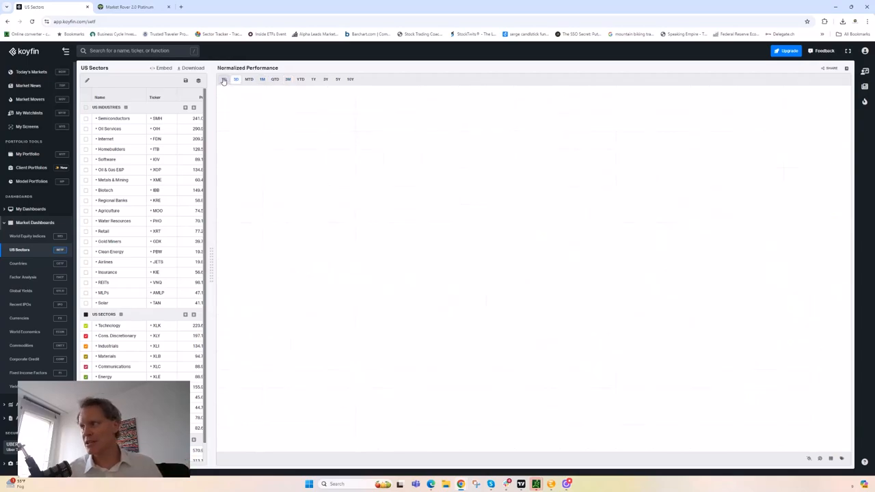
Reload the one-day intraday view of all US sector performance lines.
left_click(224, 78)
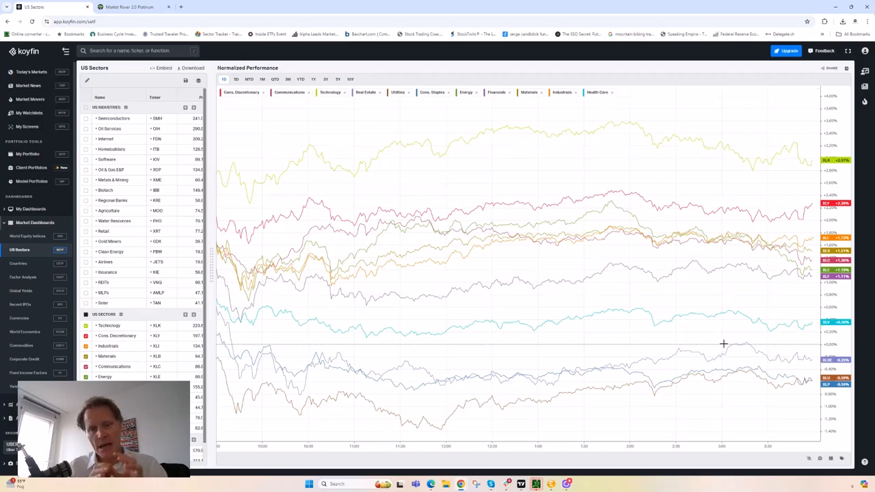
mouse_move(865, 196)
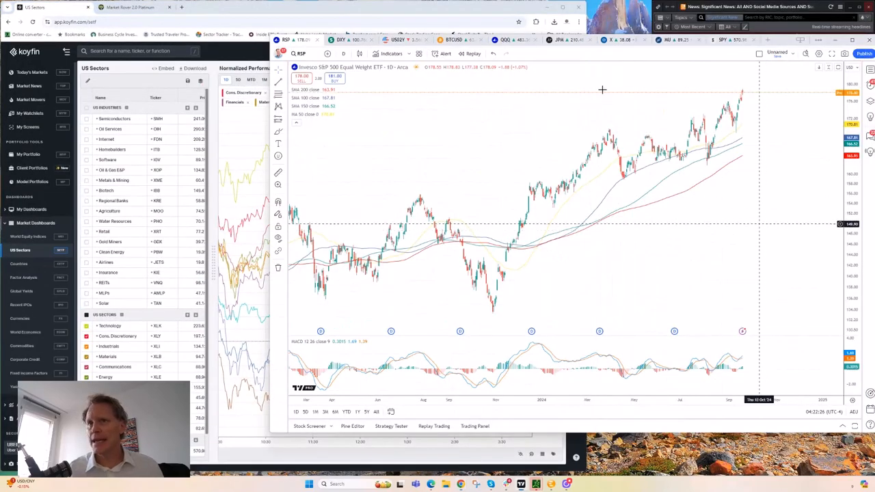
Start a symbol search from the equal-weight S&P 500 ETF chart by typing 'DSP'.
type("DSPSP")
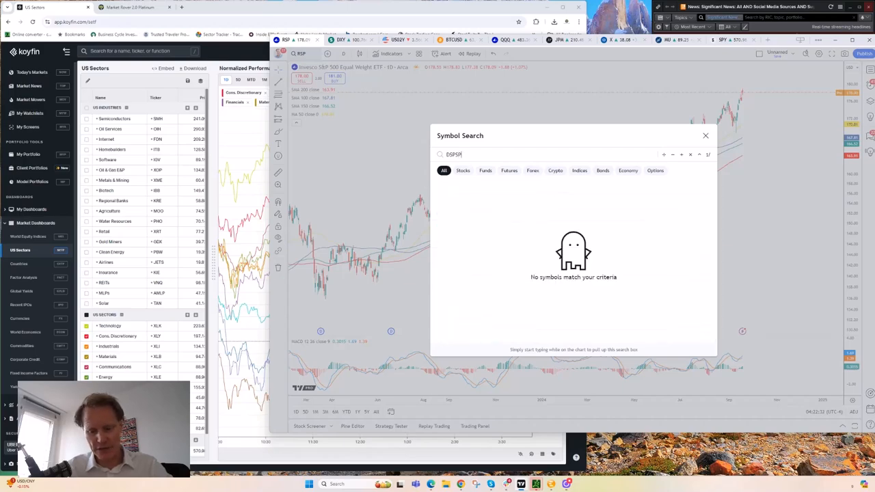
Load the SPY SPDR S&P 500 ETF Trust daily chart with its horizontal resistance line.
left_click(706, 135)
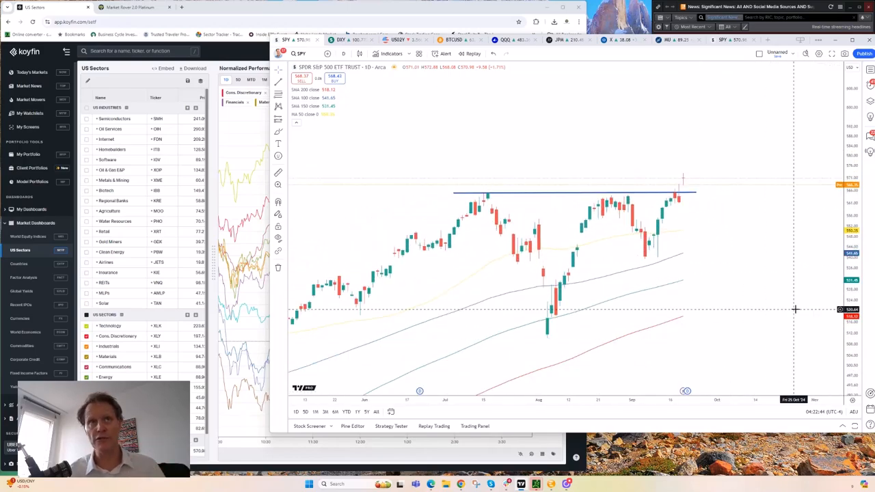
mouse_move(724, 184)
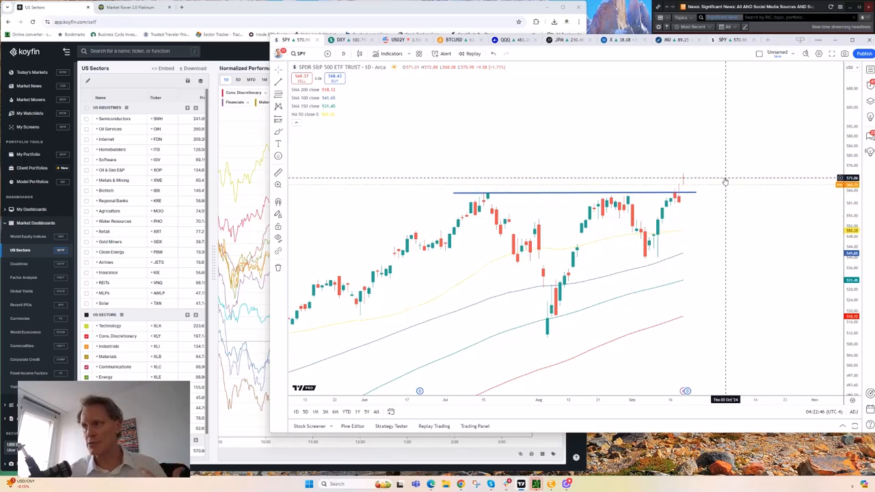